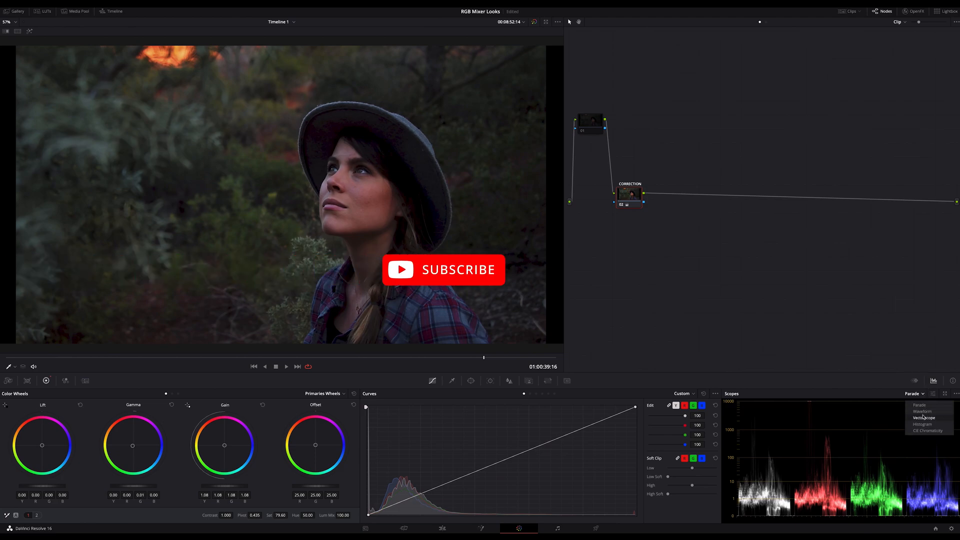
- Check the vectorscope, return to the RGB parade, and bring up the RGB Mixer on the new node
{"action": "left_click", "coordinate": [924, 418]}
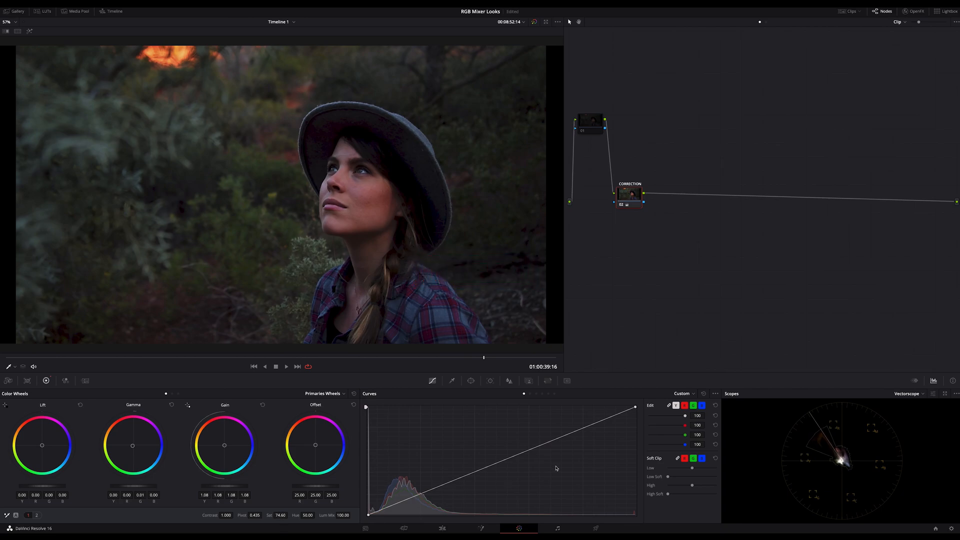
{"action": "left_click", "coordinate": [910, 394]}
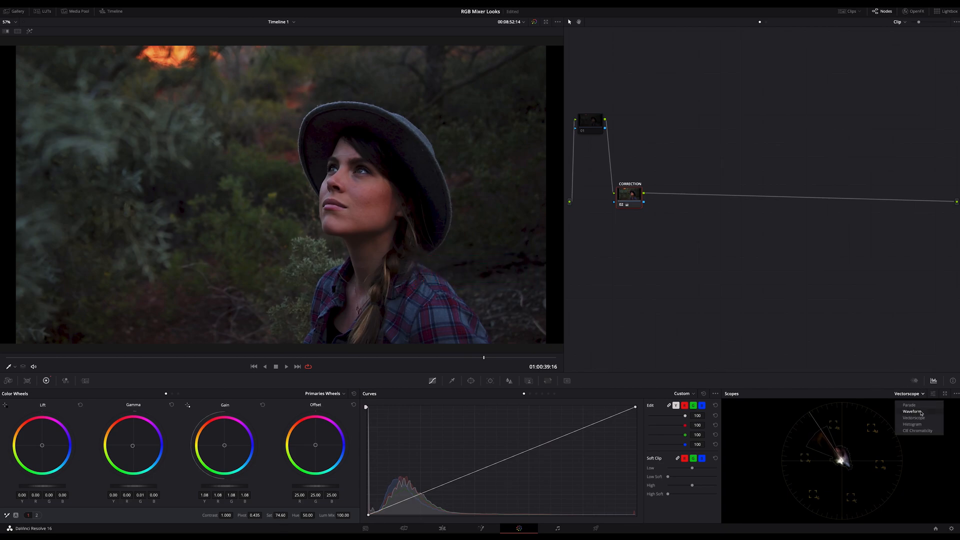
{"action": "left_click", "coordinate": [913, 406]}
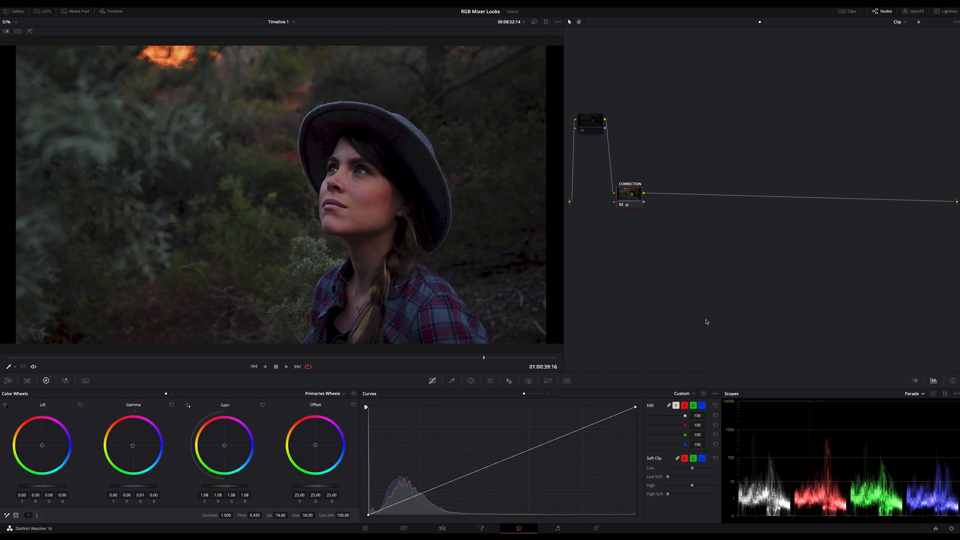
{"action": "mouse_move", "coordinate": [446, 244]}
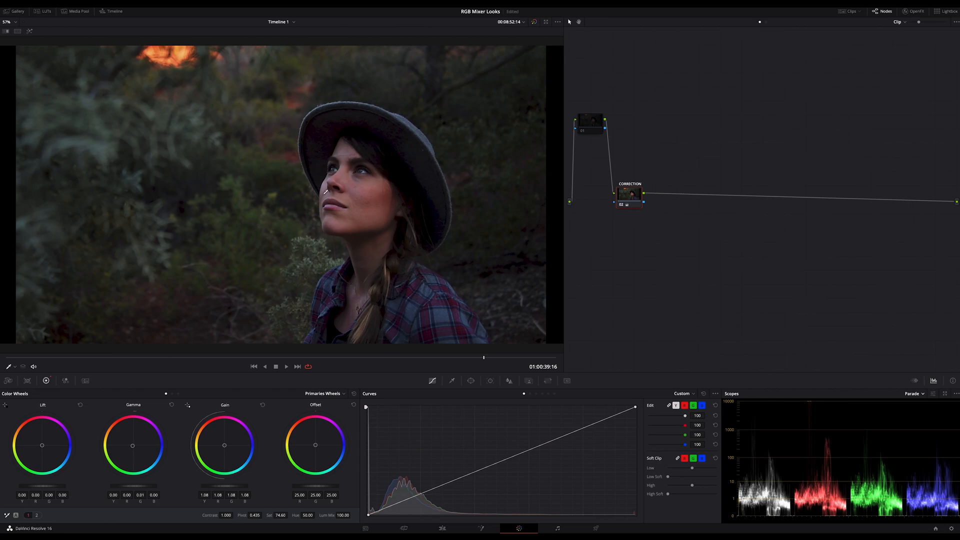
{"action": "mouse_move", "coordinate": [247, 160]}
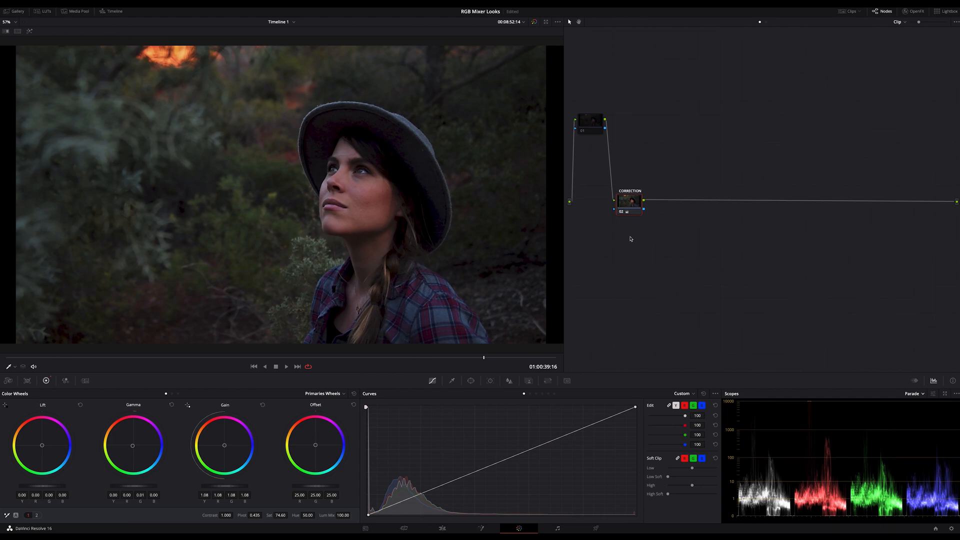
{"action": "mouse_move", "coordinate": [643, 255]}
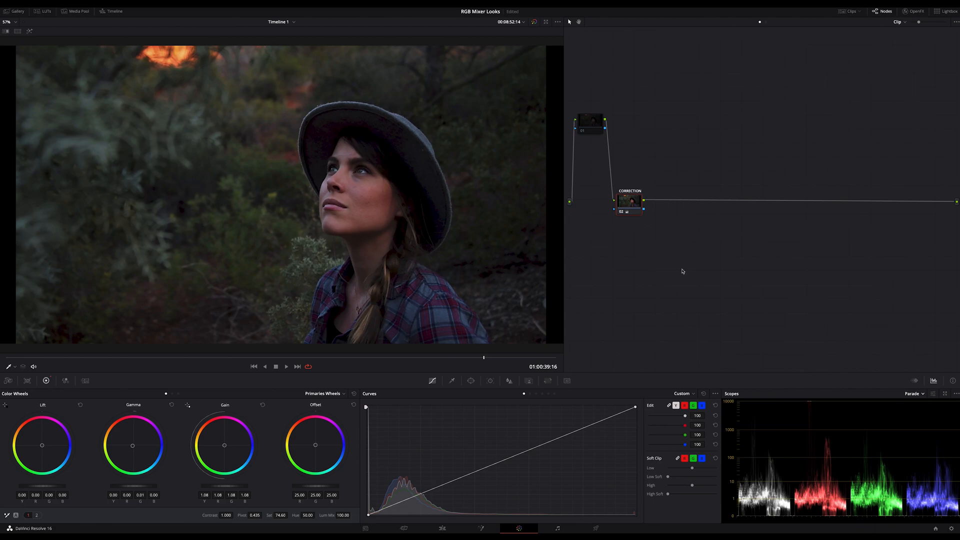
{"action": "mouse_move", "coordinate": [589, 291]}
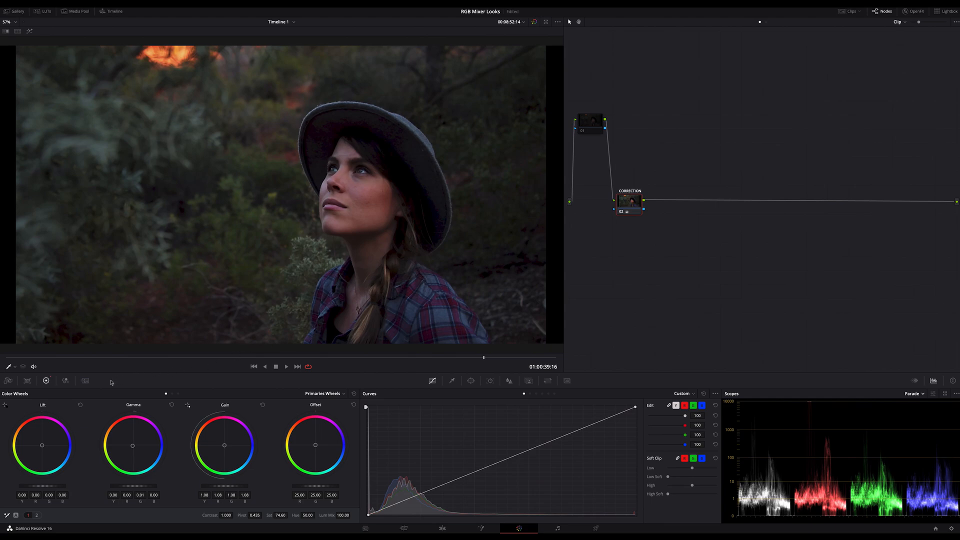
{"action": "mouse_move", "coordinate": [145, 383]}
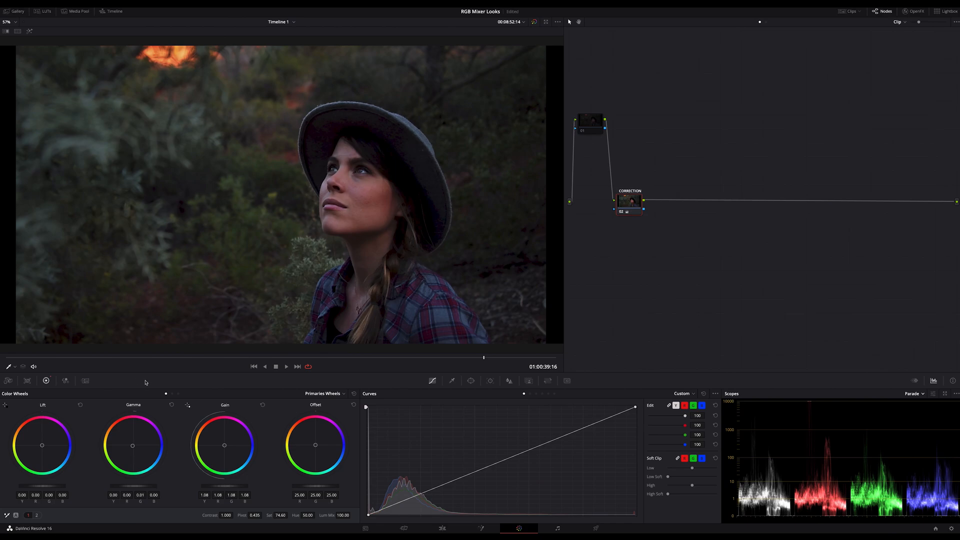
{"action": "mouse_move", "coordinate": [60, 370]}
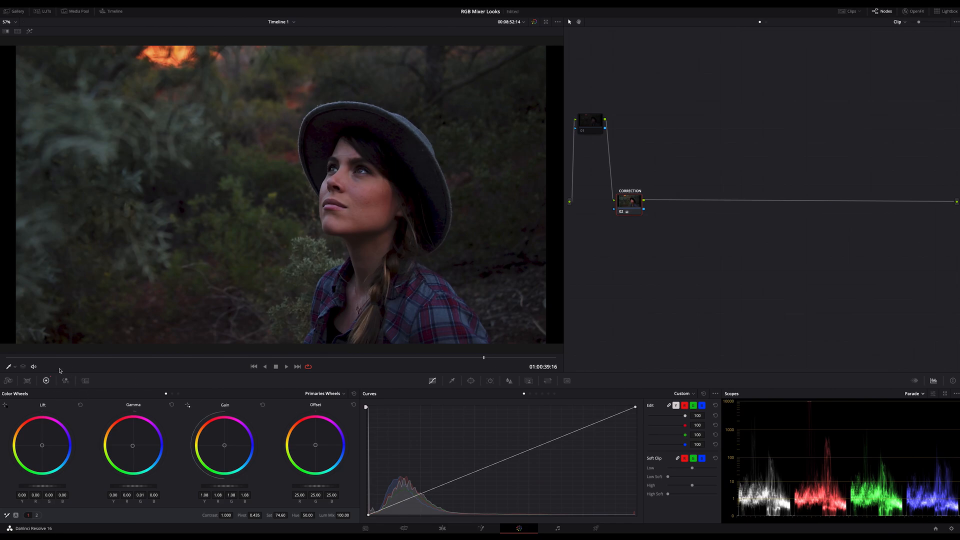
{"action": "left_click", "coordinate": [65, 380]}
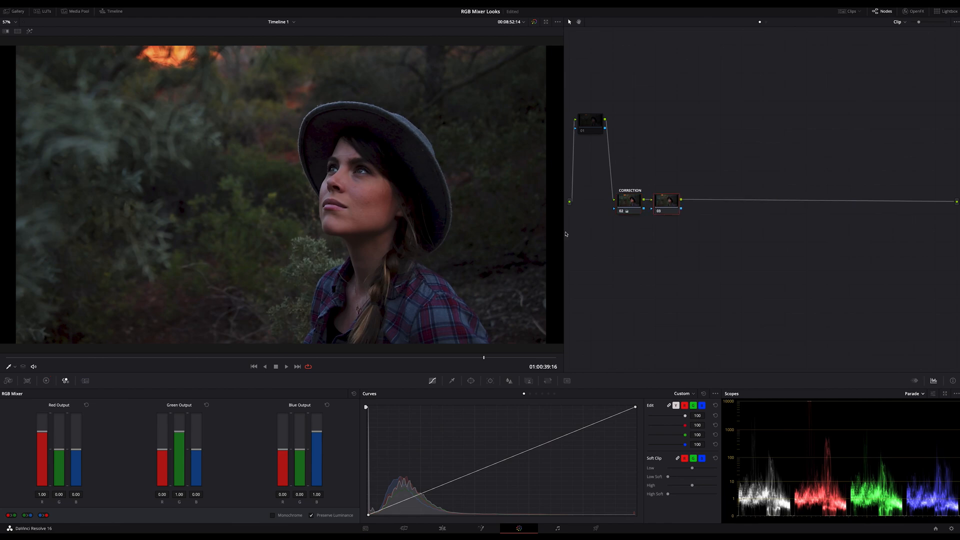
{"action": "mouse_move", "coordinate": [105, 449]}
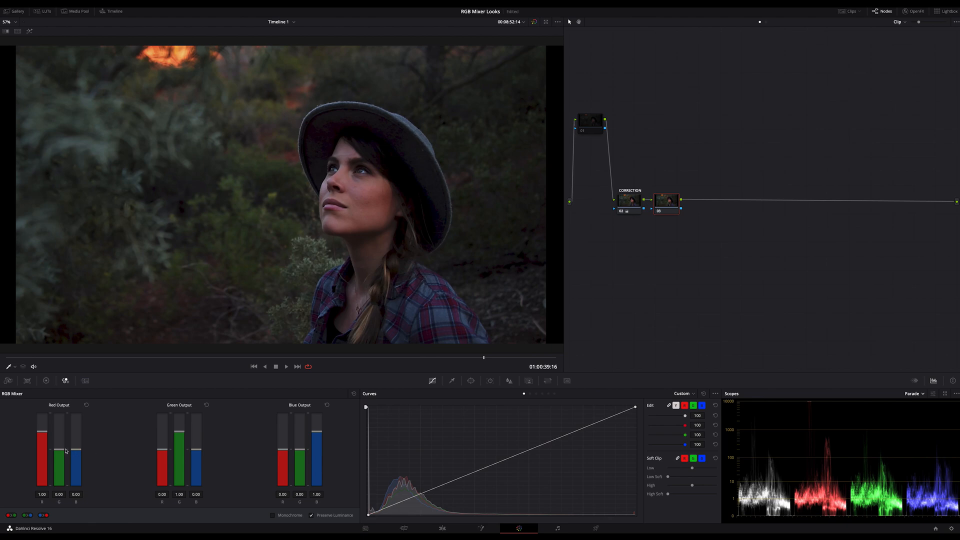
- Blend green into the red output and push Blue Output G to 0.79 for a muted brownish look
{"action": "left_click_drag", "start_coordinate": [59, 436], "coordinate": [59, 447]}
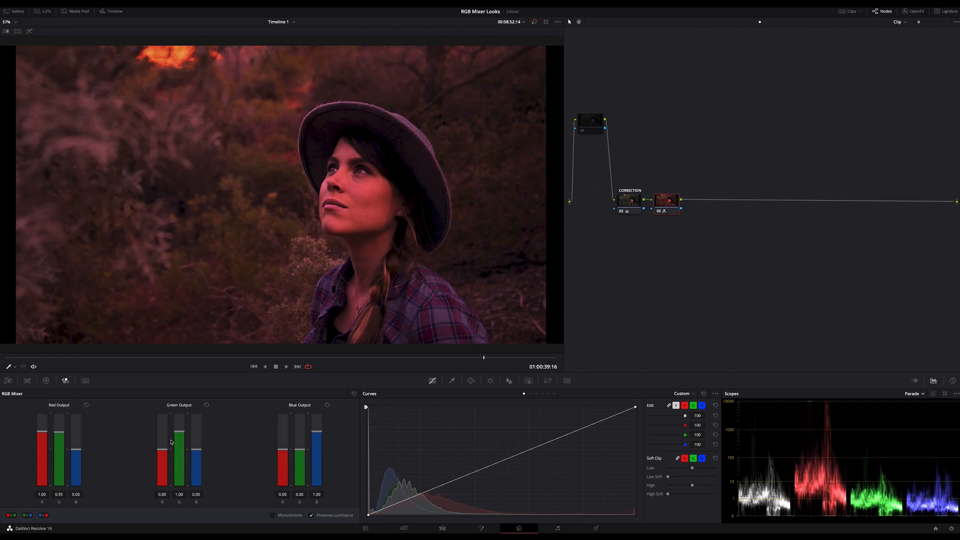
{"action": "mouse_move", "coordinate": [209, 445]}
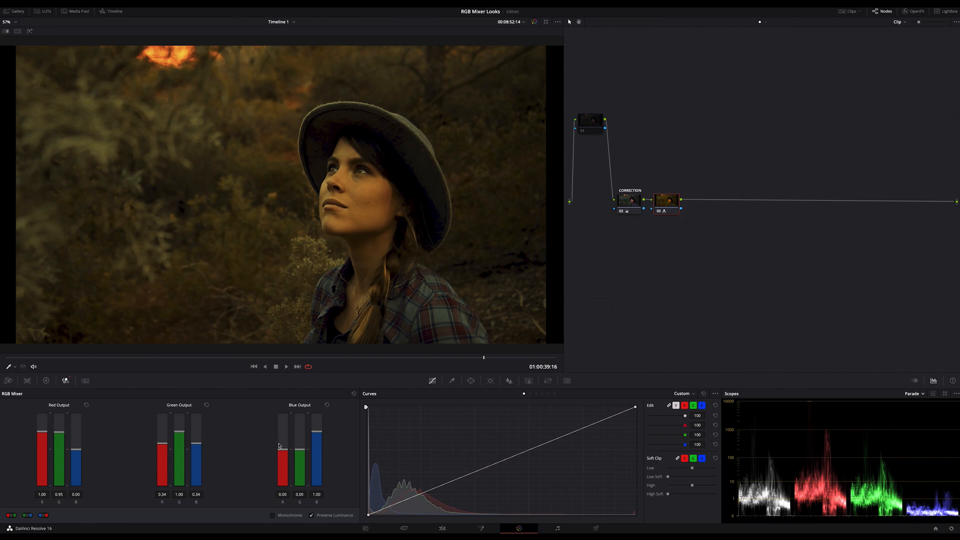
{"action": "left_click_drag", "start_coordinate": [299, 465], "coordinate": [299, 457]}
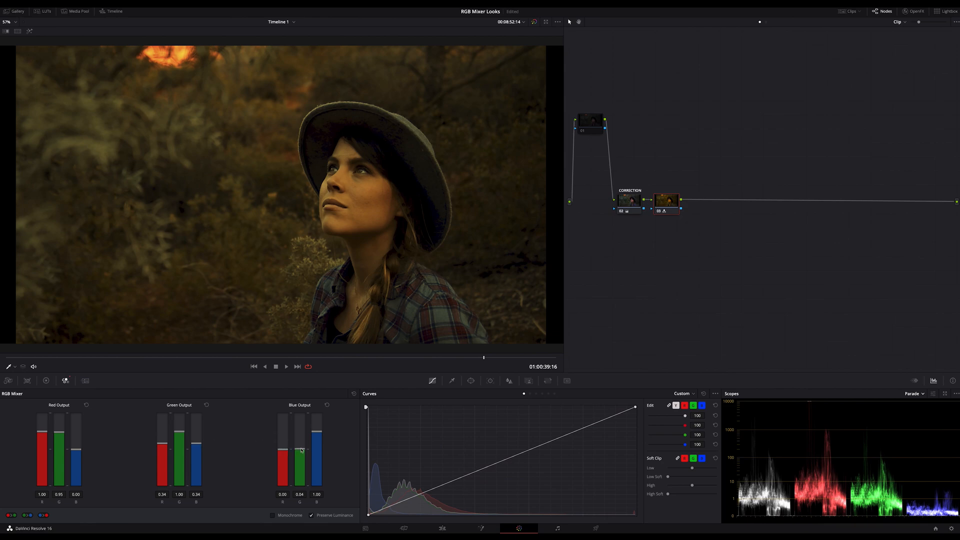
{"action": "left_click_drag", "start_coordinate": [300, 450], "coordinate": [300, 438]}
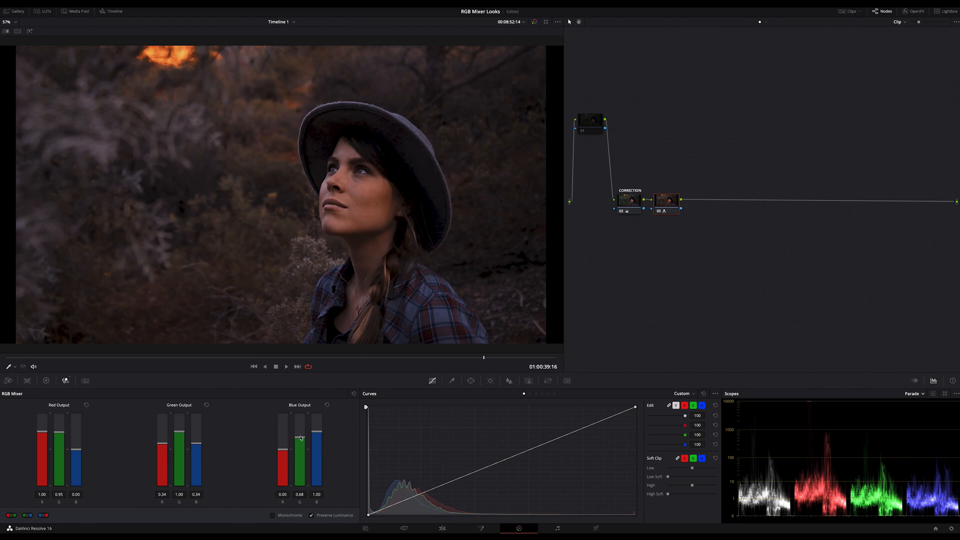
{"action": "left_click_drag", "start_coordinate": [300, 438], "coordinate": [300, 436]}
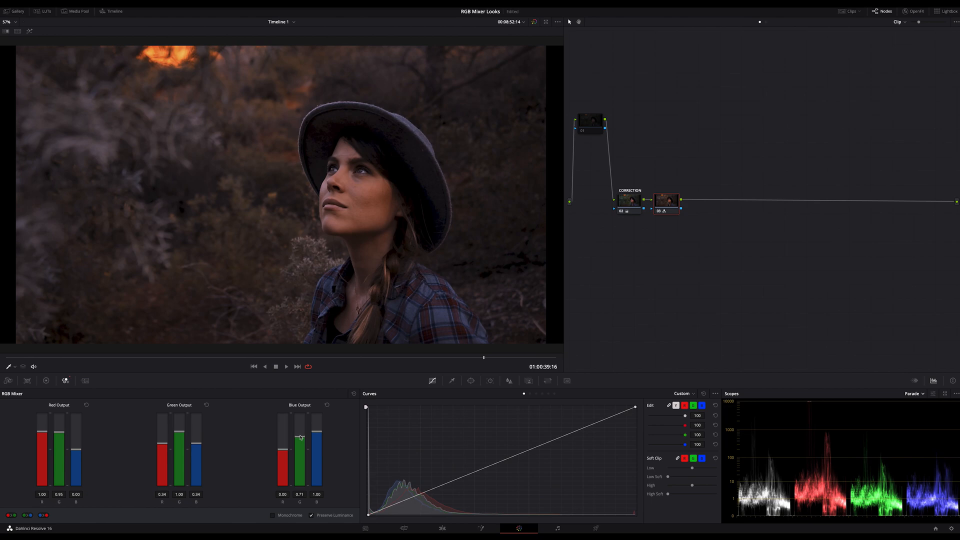
{"action": "left_click_drag", "start_coordinate": [299, 448], "coordinate": [299, 436]}
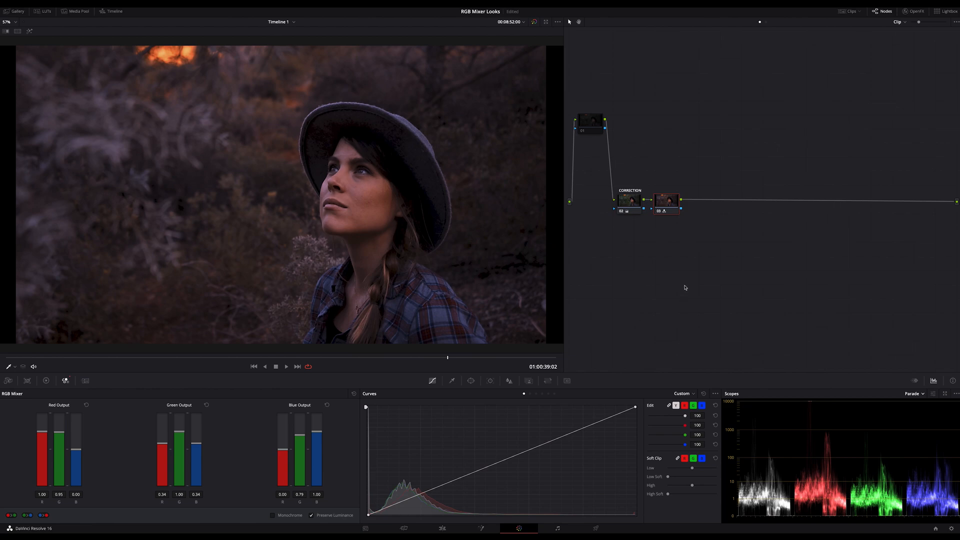
{"action": "mouse_move", "coordinate": [670, 273]}
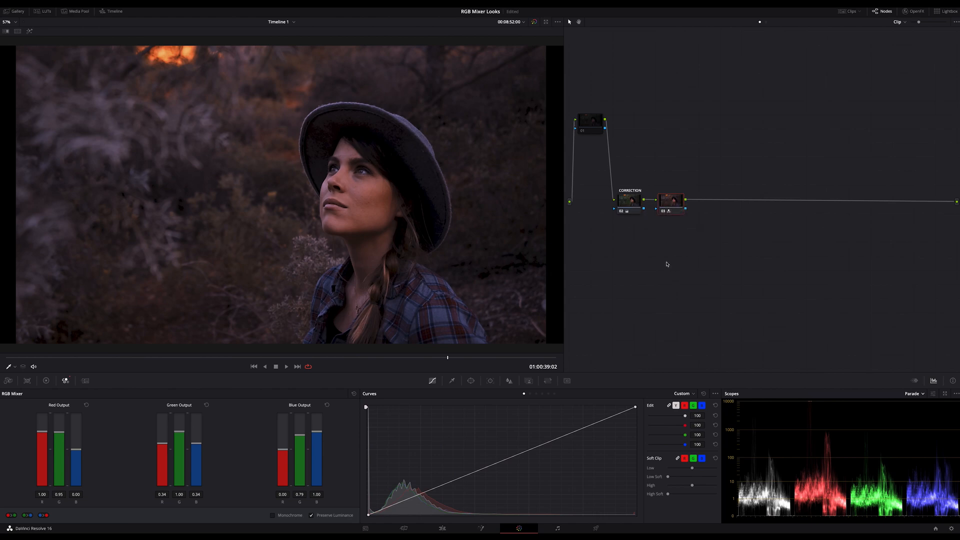
{"action": "left_click", "coordinate": [671, 201]}
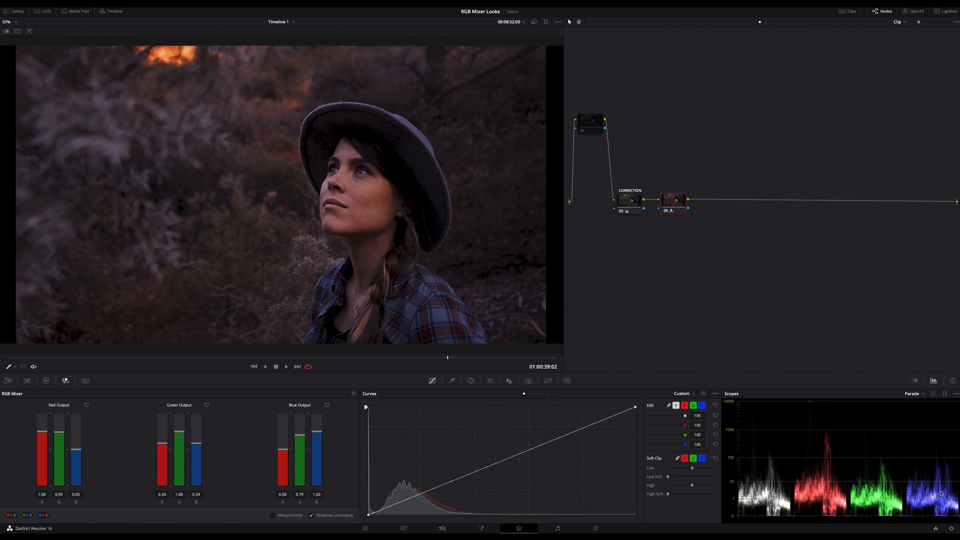
{"action": "mouse_move", "coordinate": [778, 309]}
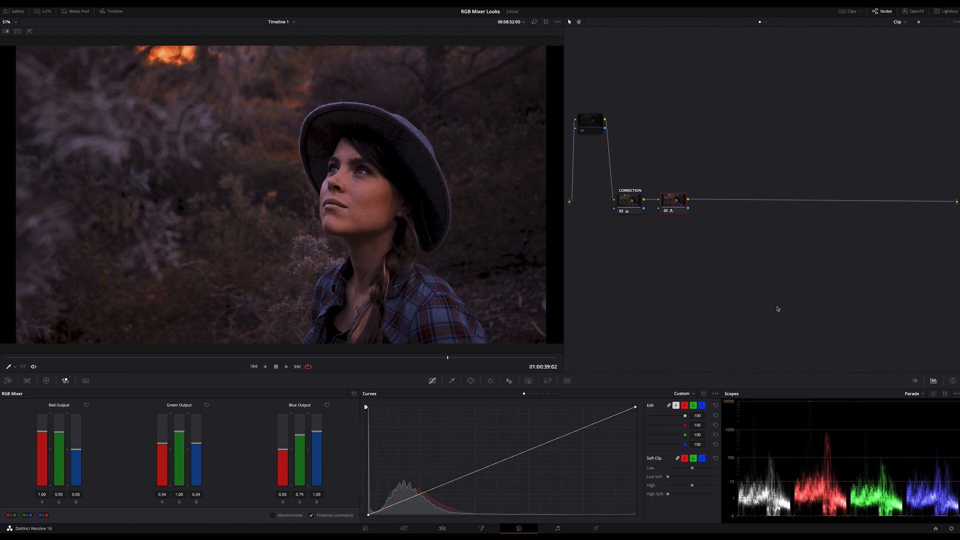
{"action": "mouse_move", "coordinate": [754, 313]}
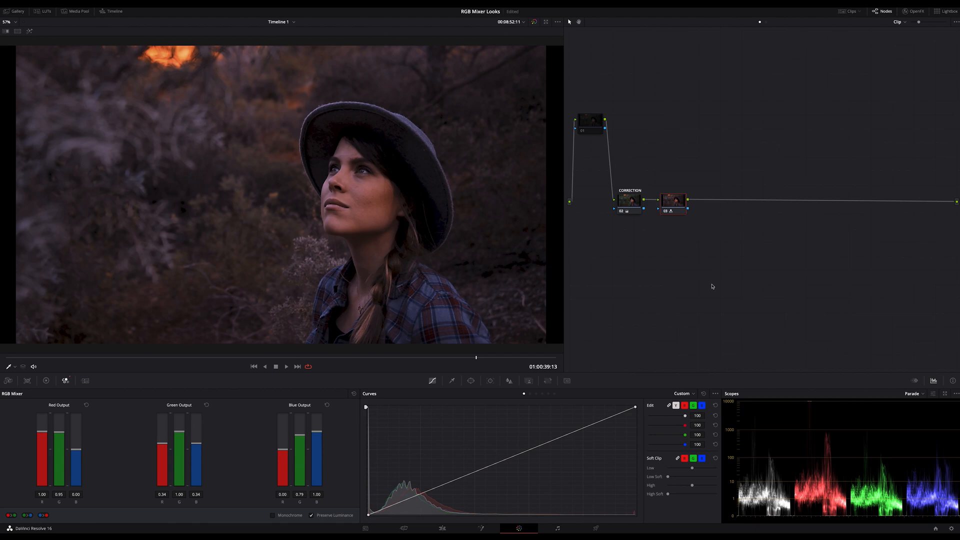
{"action": "mouse_move", "coordinate": [712, 296]}
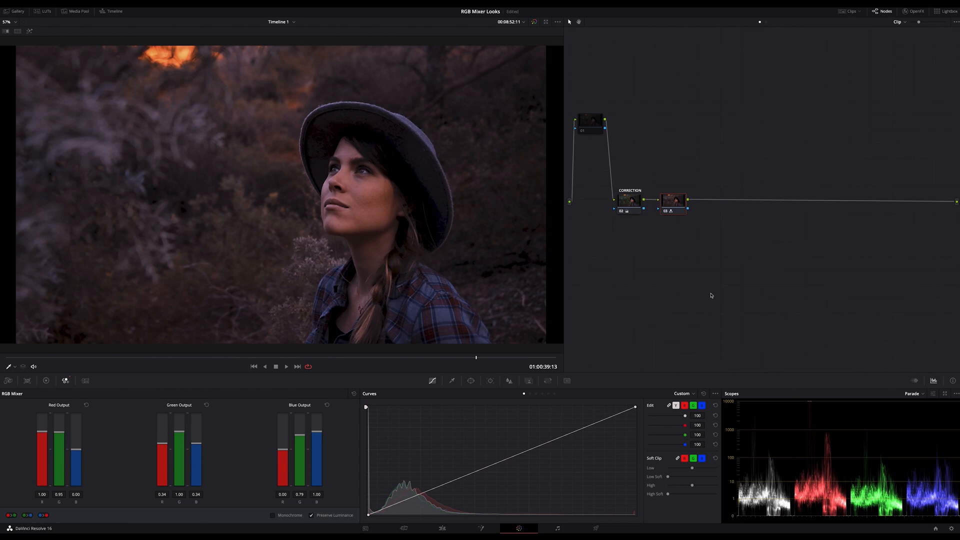
{"action": "mouse_move", "coordinate": [709, 295]}
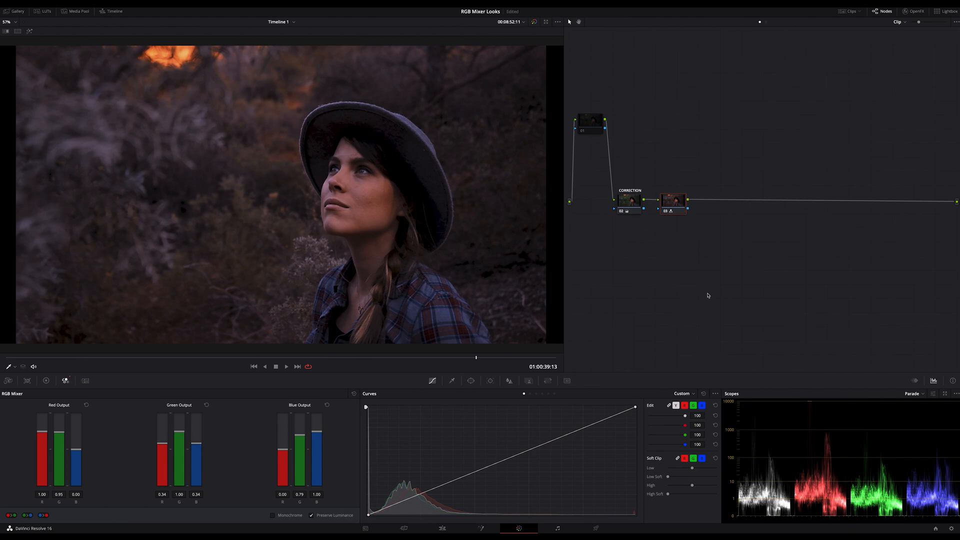
{"action": "mouse_move", "coordinate": [317, 361]}
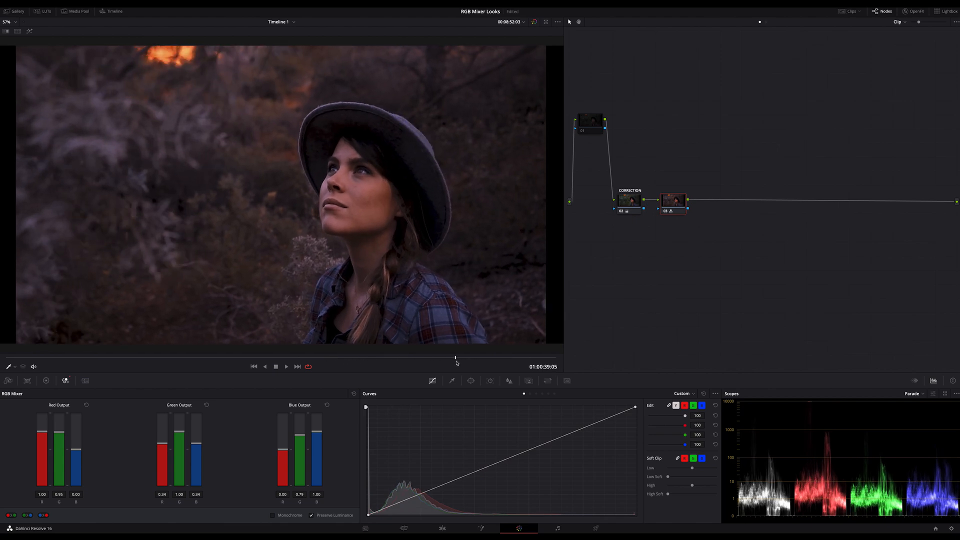
{"action": "mouse_move", "coordinate": [656, 344]}
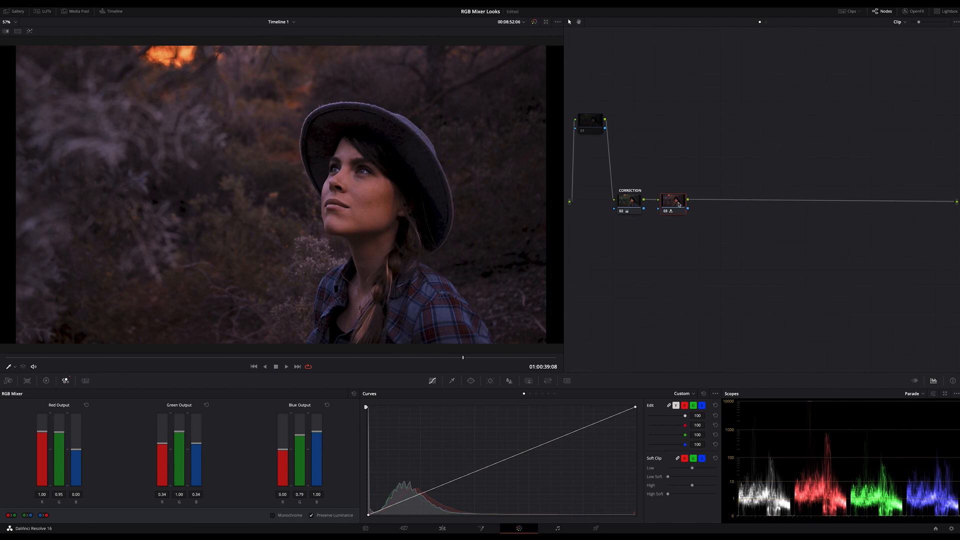
{"action": "left_click", "coordinate": [674, 201]}
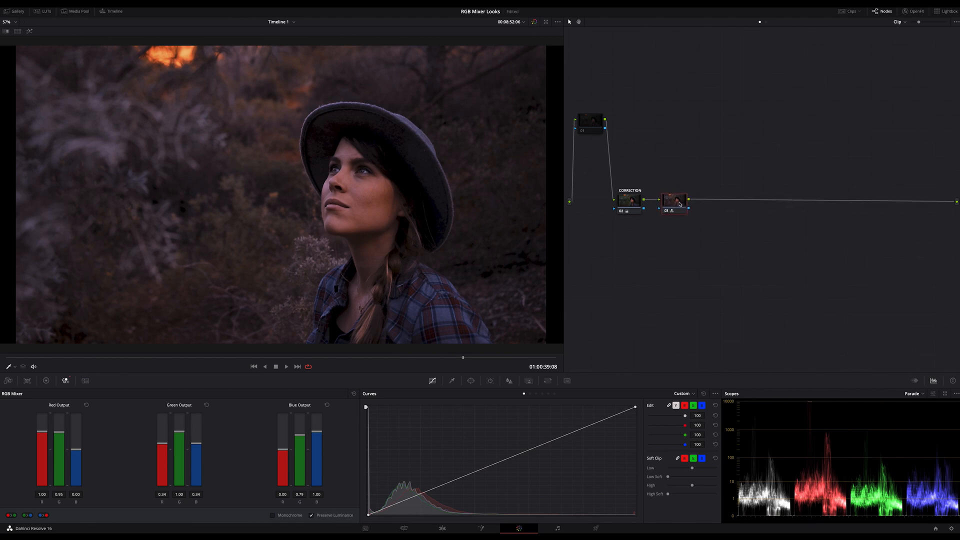
{"action": "mouse_move", "coordinate": [684, 238]}
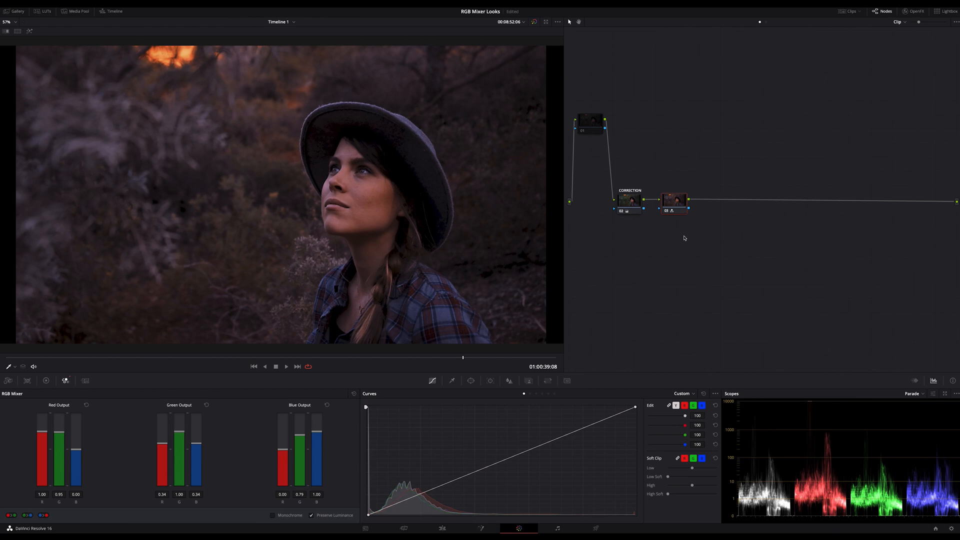
- Add a serial node after the brownish look from the node graph menu
{"action": "right_click", "coordinate": [673, 200]}
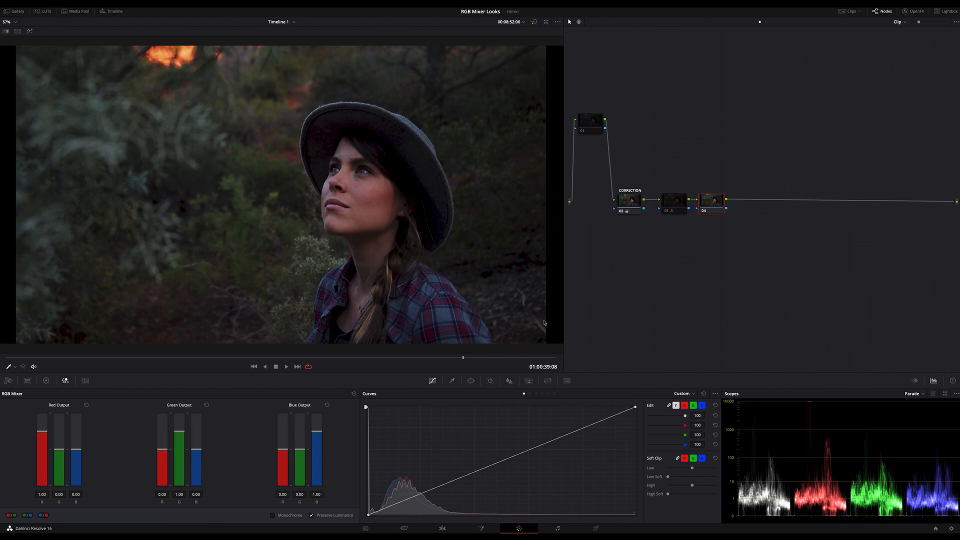
{"action": "mouse_move", "coordinate": [231, 435]}
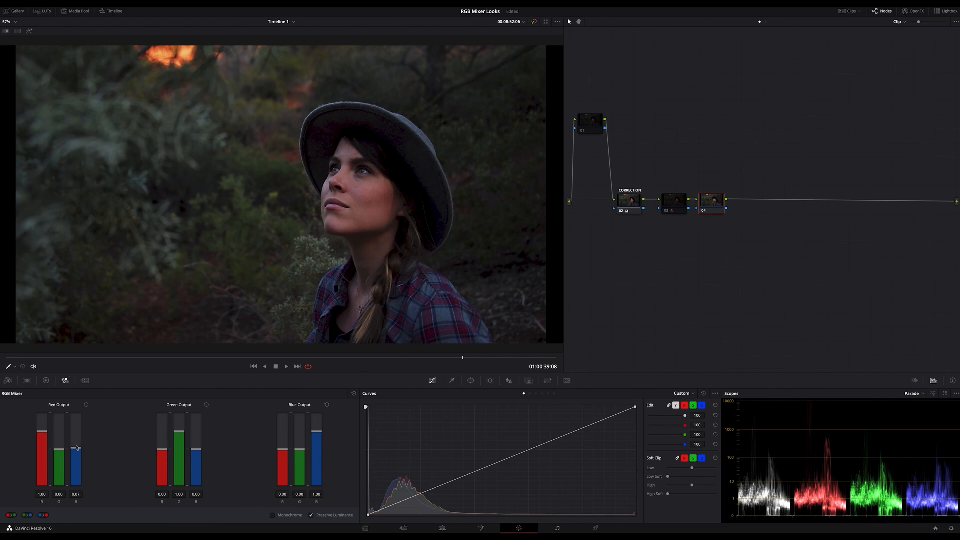
- Mix blue into the Red and Green outputs and raise Blue Output G to 2.00
{"action": "left_click_drag", "start_coordinate": [75, 450], "coordinate": [75, 432]}
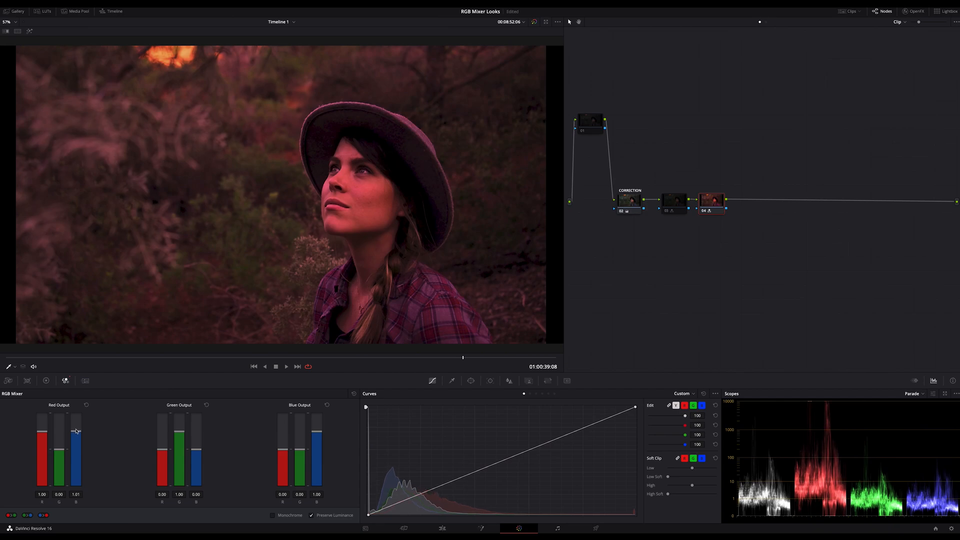
{"action": "left_click_drag", "start_coordinate": [196, 429], "coordinate": [196, 447]}
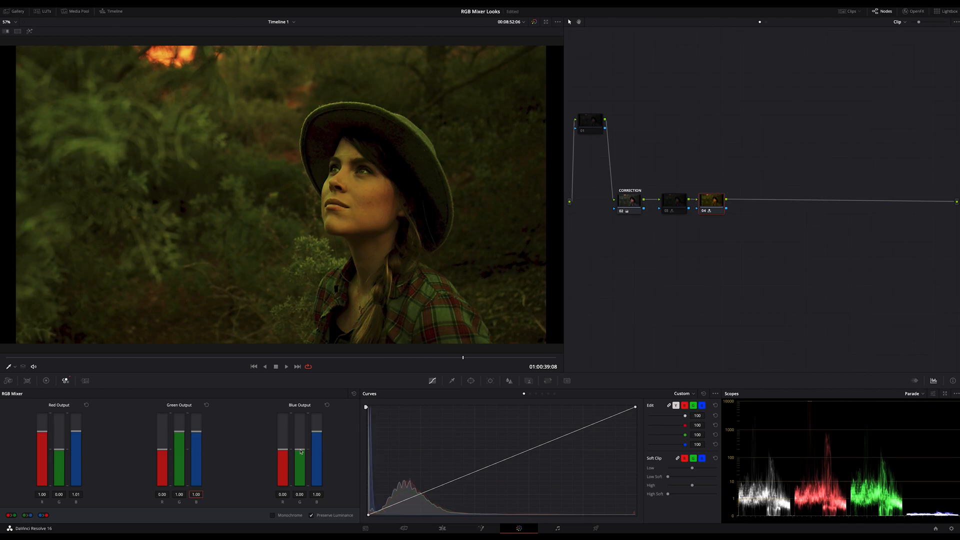
{"action": "left_click_drag", "start_coordinate": [300, 465], "coordinate": [299, 422]}
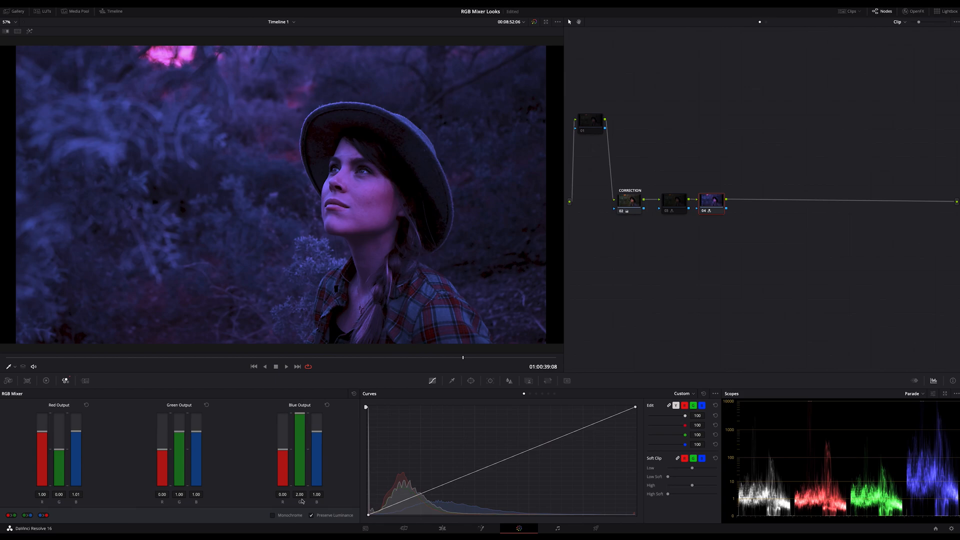
- Pull Blue Output R down to about -0.74 to settle the cool blue look
{"action": "left_click_drag", "start_coordinate": [282, 446], "coordinate": [282, 454]}
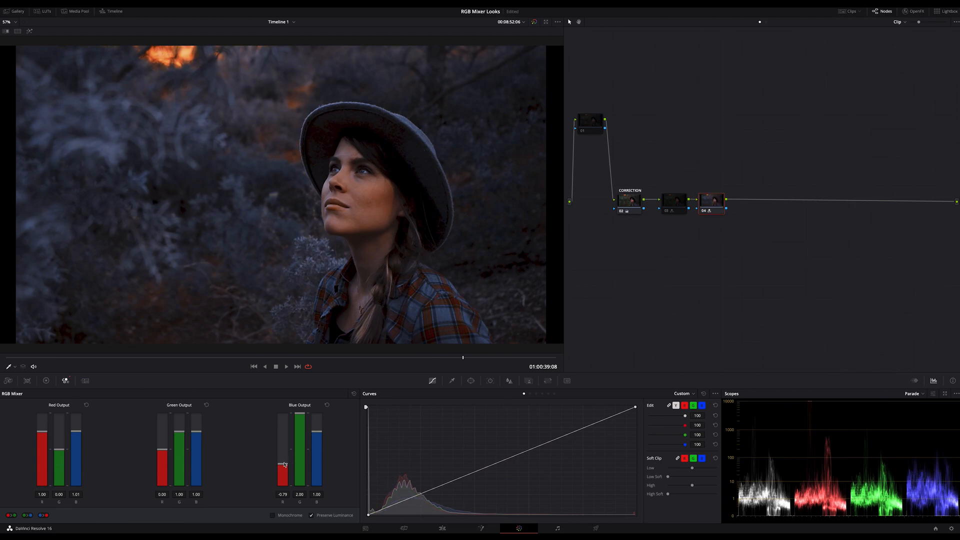
{"action": "left_click_drag", "start_coordinate": [283, 468], "coordinate": [283, 464]}
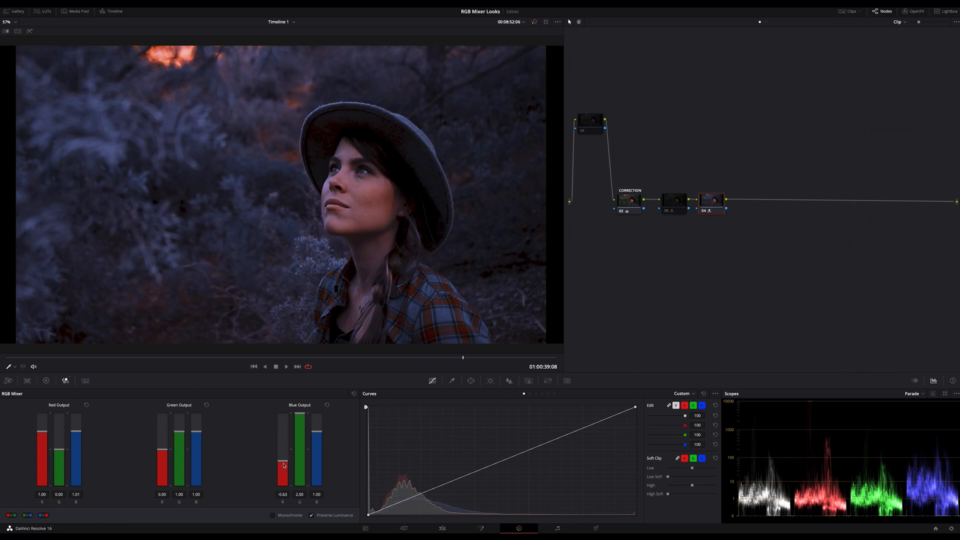
{"action": "left_click_drag", "start_coordinate": [283, 464], "coordinate": [283, 468]}
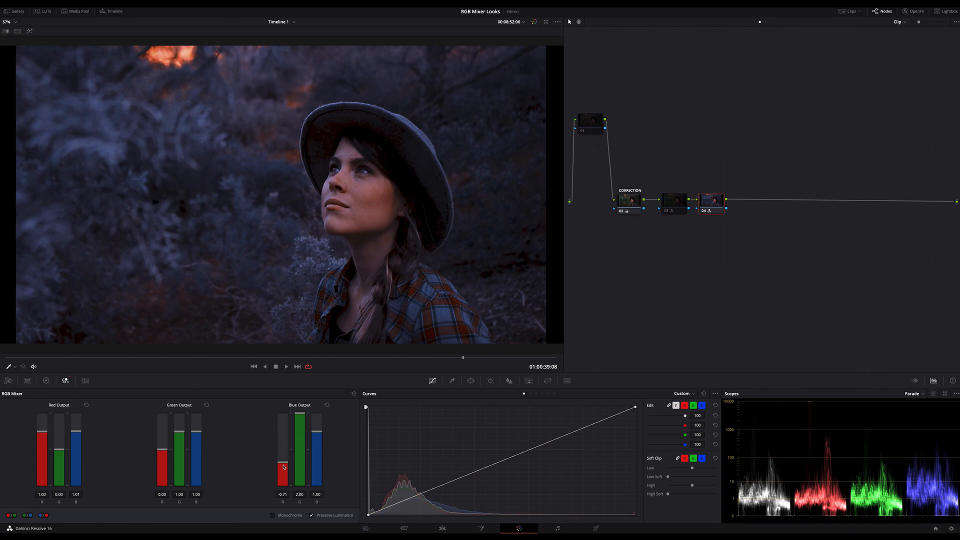
{"action": "left_click_drag", "start_coordinate": [283, 462], "coordinate": [283, 468]}
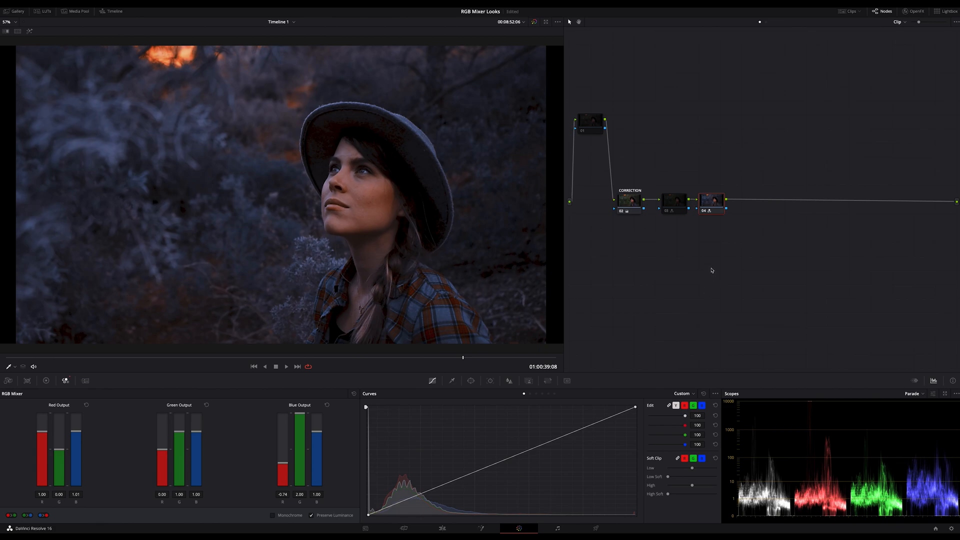
{"action": "mouse_move", "coordinate": [713, 206]}
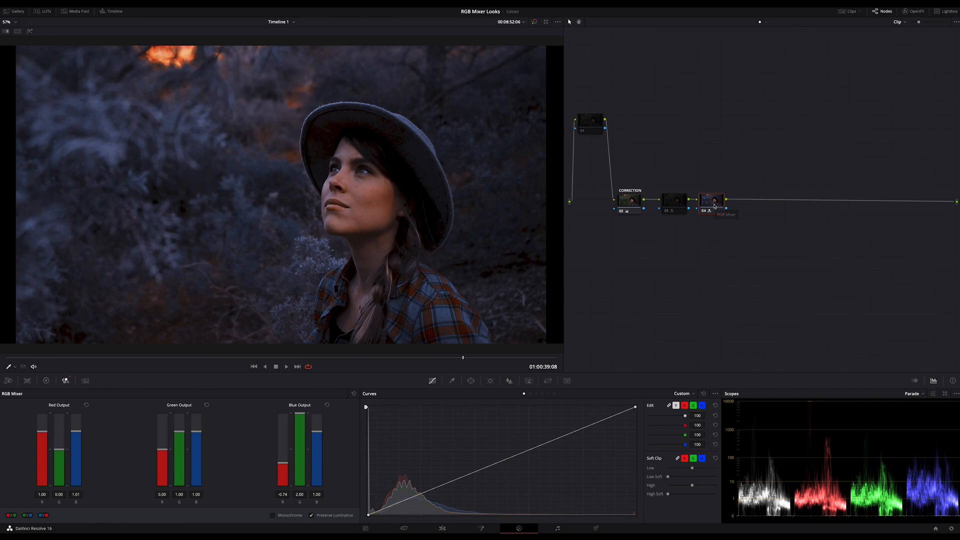
{"action": "mouse_move", "coordinate": [784, 319]}
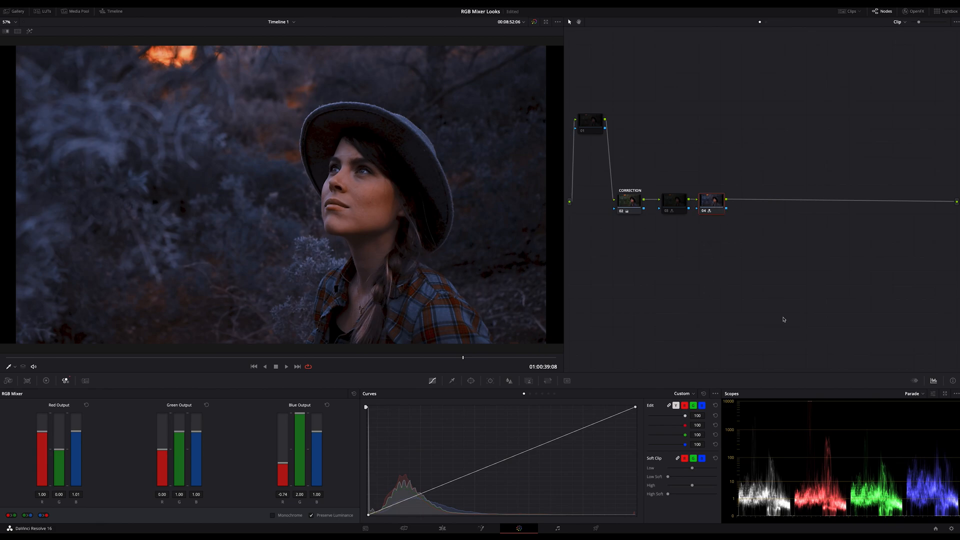
- Switch the scopes to Vectorscope and add a serial node after the cool blue look
{"action": "left_click", "coordinate": [921, 394]}
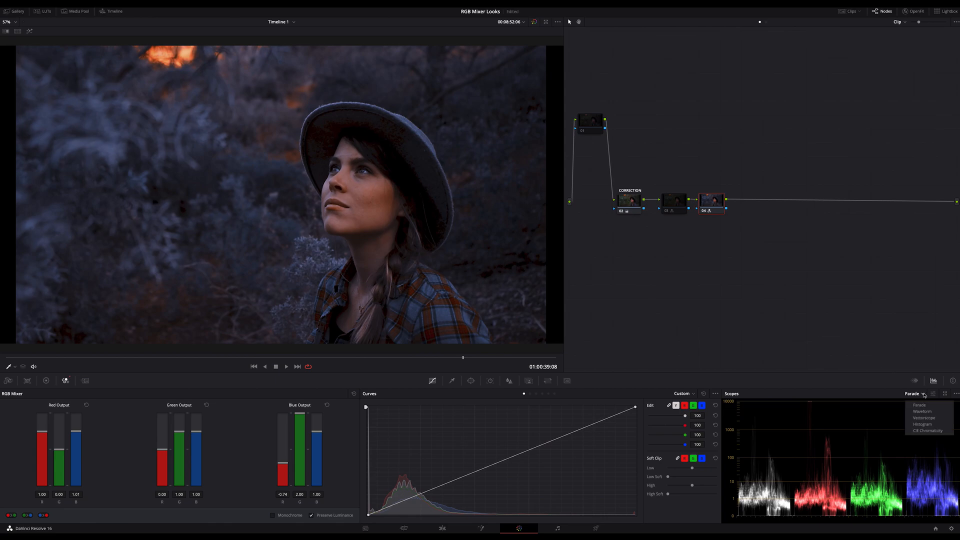
{"action": "left_click", "coordinate": [923, 418]}
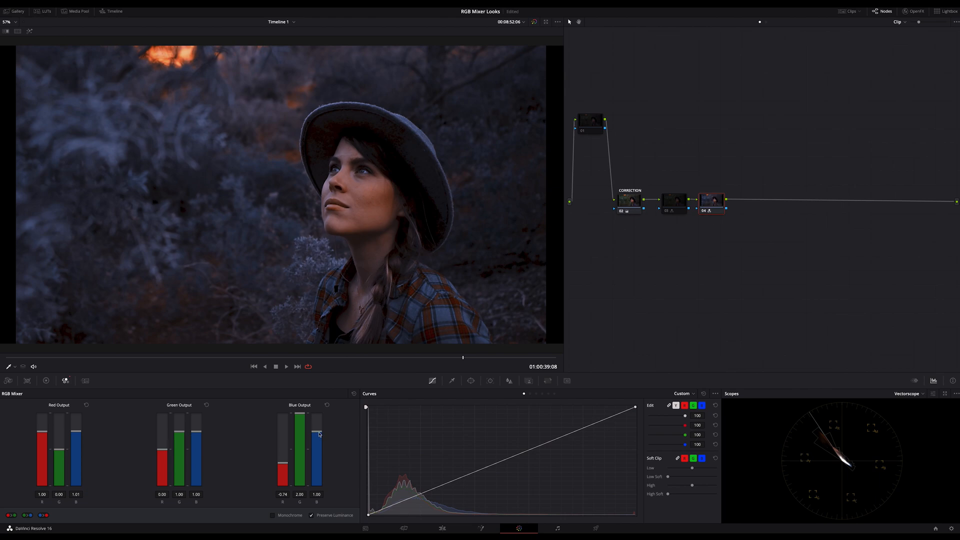
{"action": "mouse_move", "coordinate": [593, 321]}
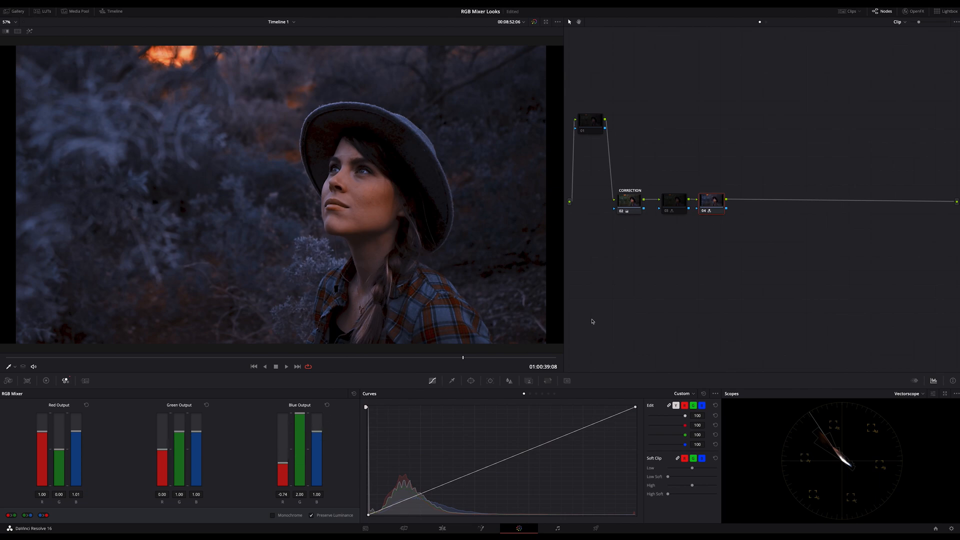
{"action": "left_click", "coordinate": [711, 201]}
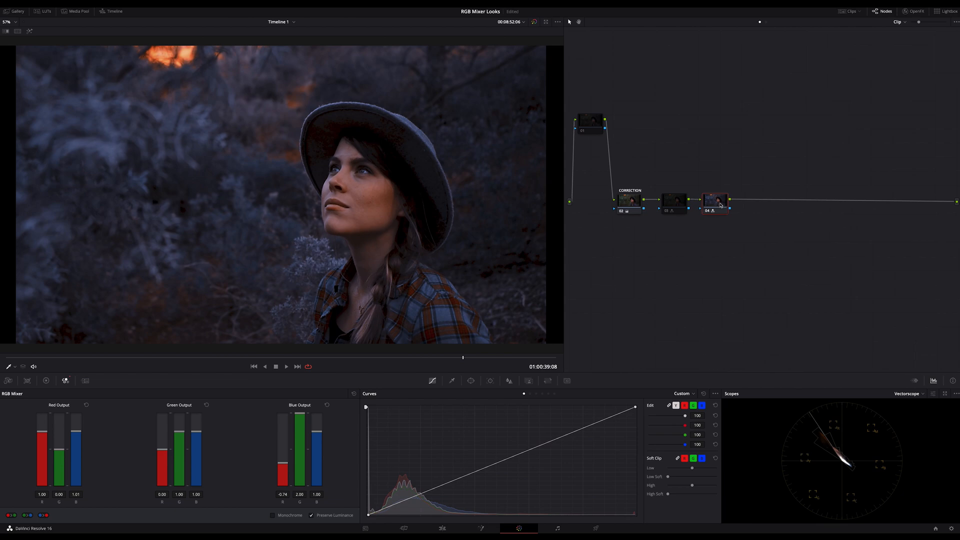
{"action": "left_click", "coordinate": [45, 381]}
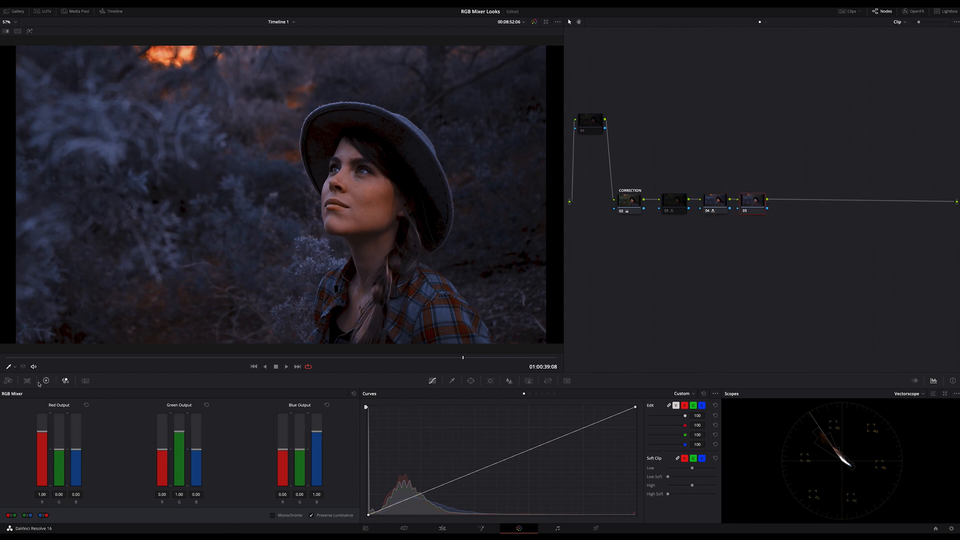
- Show the Primaries as bars and raise Gain to 1.12 on a node leading the chain
{"action": "left_click", "coordinate": [28, 380]}
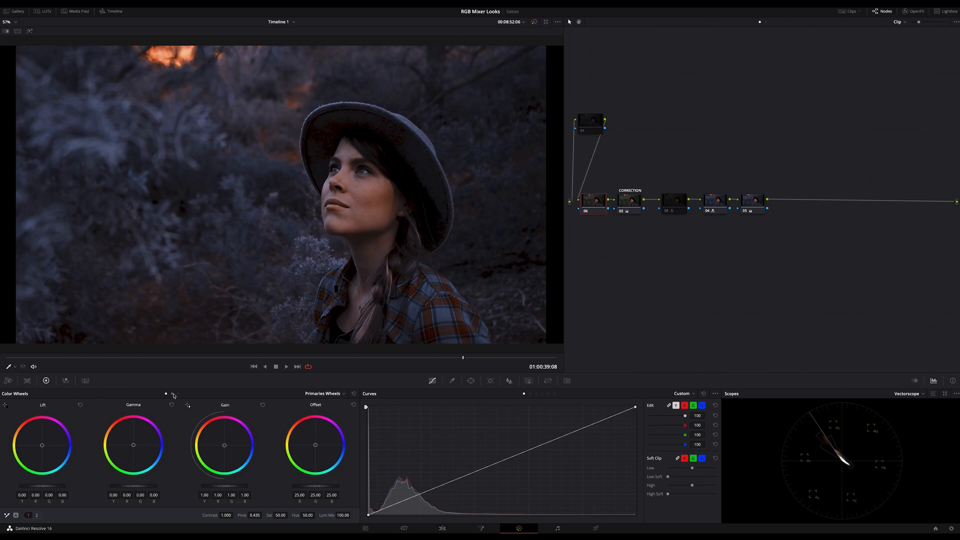
{"action": "left_click", "coordinate": [338, 394]}
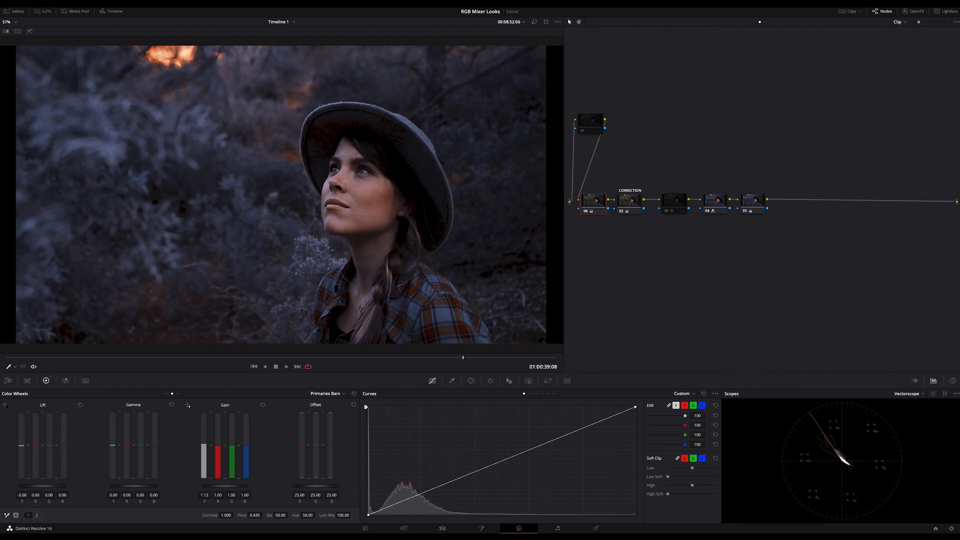
{"action": "left_click", "coordinate": [592, 201]}
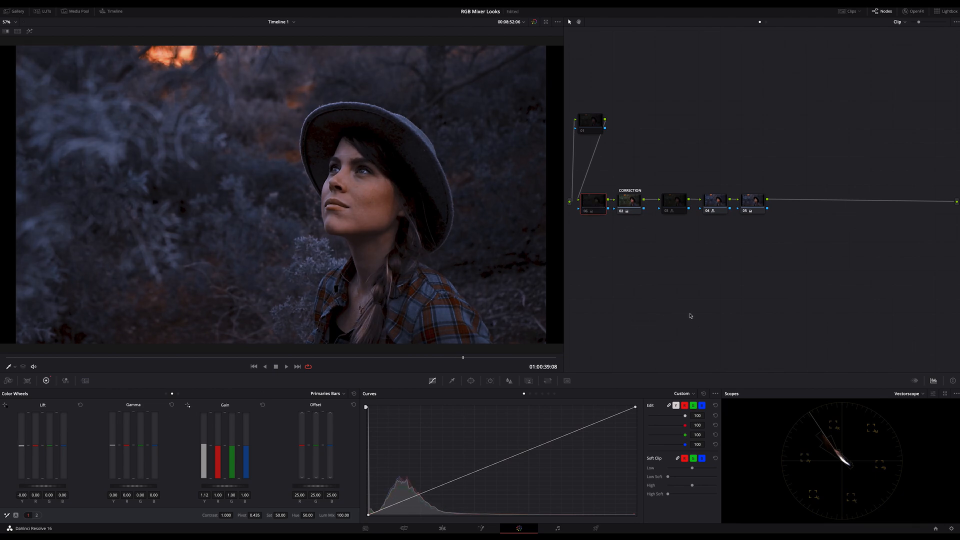
{"action": "left_click", "coordinate": [923, 394]}
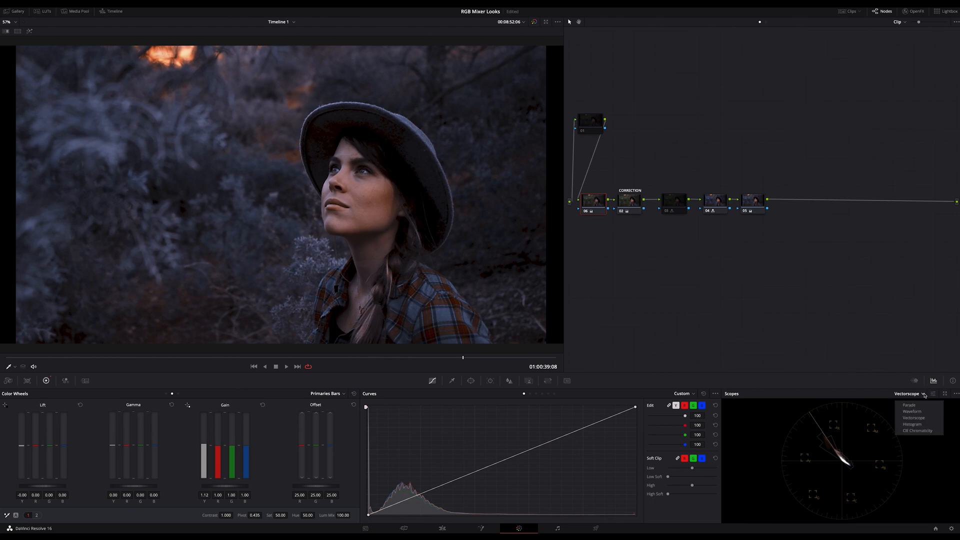
{"action": "mouse_move", "coordinate": [912, 411]}
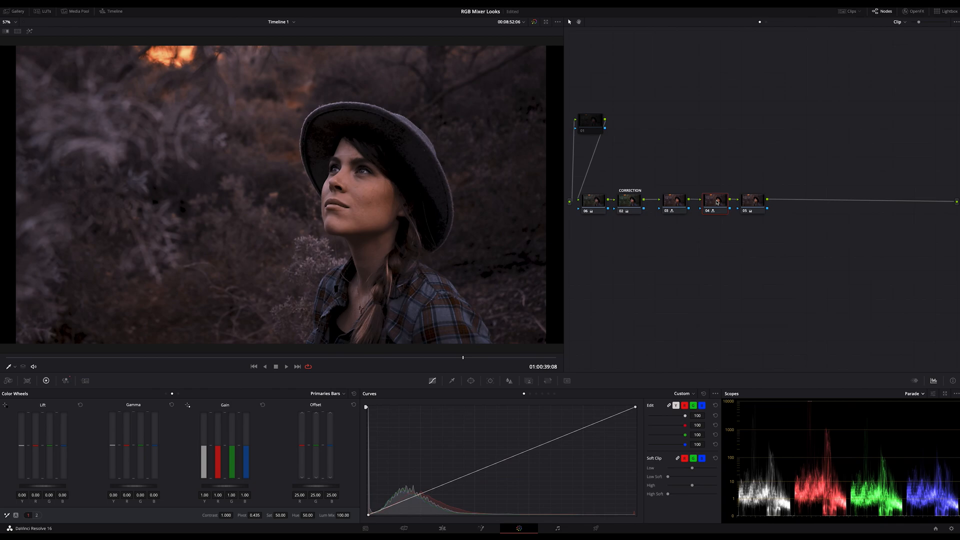
- Toggle nodes 03 and 04 to compare looks, leaving the brownish on and cool blue off
{"action": "left_click", "coordinate": [673, 200]}
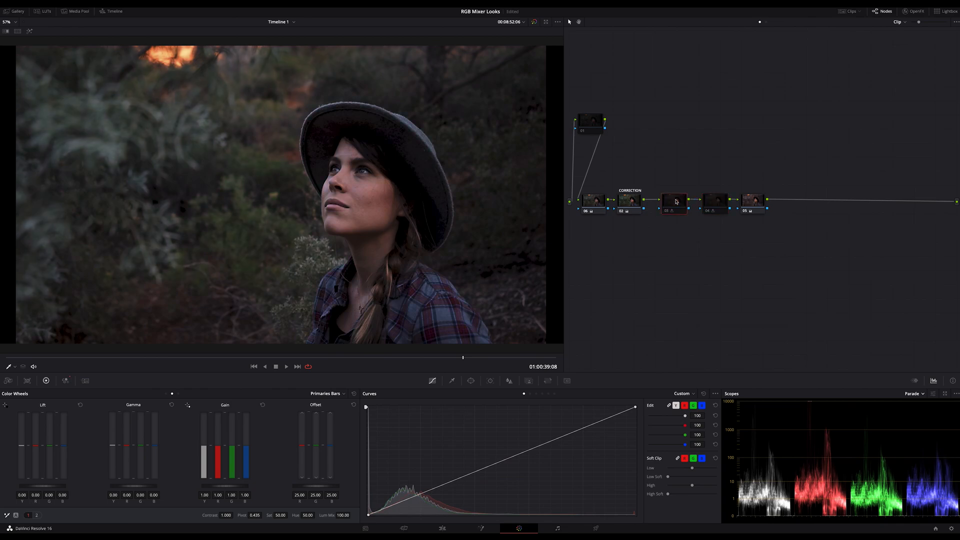
{"action": "left_click", "coordinate": [674, 200]}
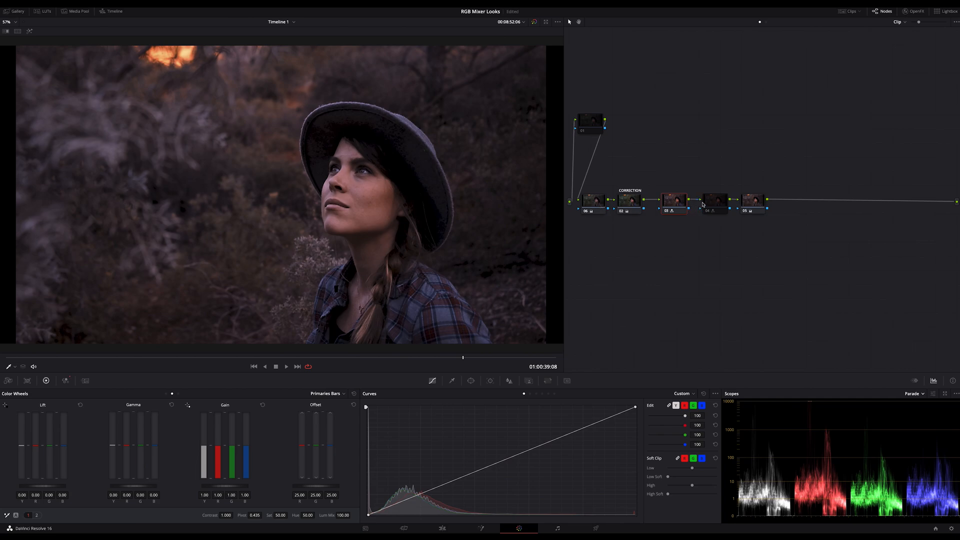
{"action": "left_click", "coordinate": [715, 200]}
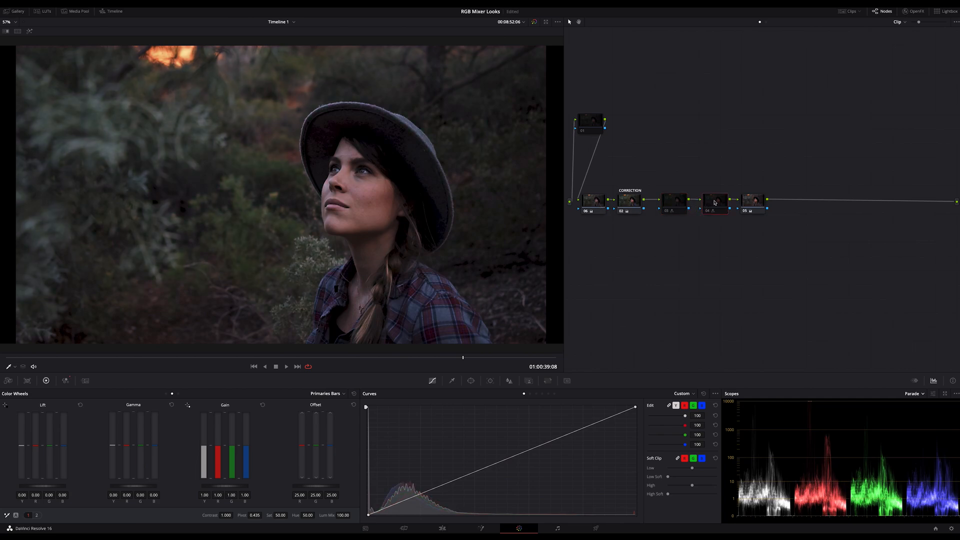
{"action": "left_click", "coordinate": [715, 200]}
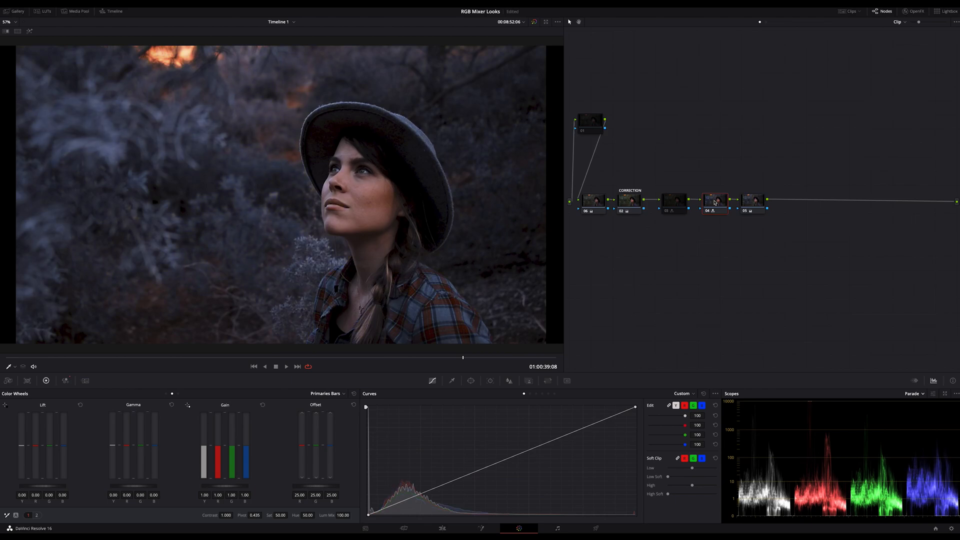
{"action": "left_click", "coordinate": [673, 200]}
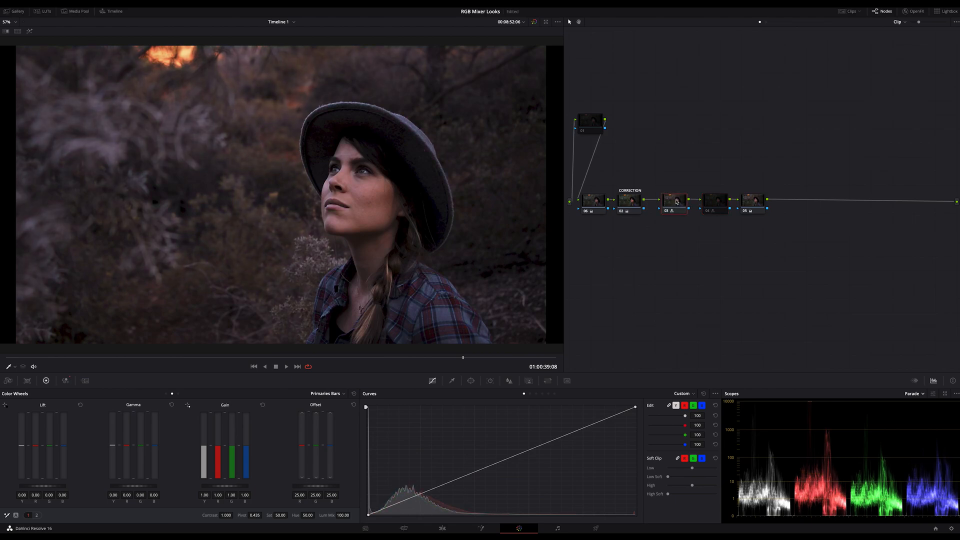